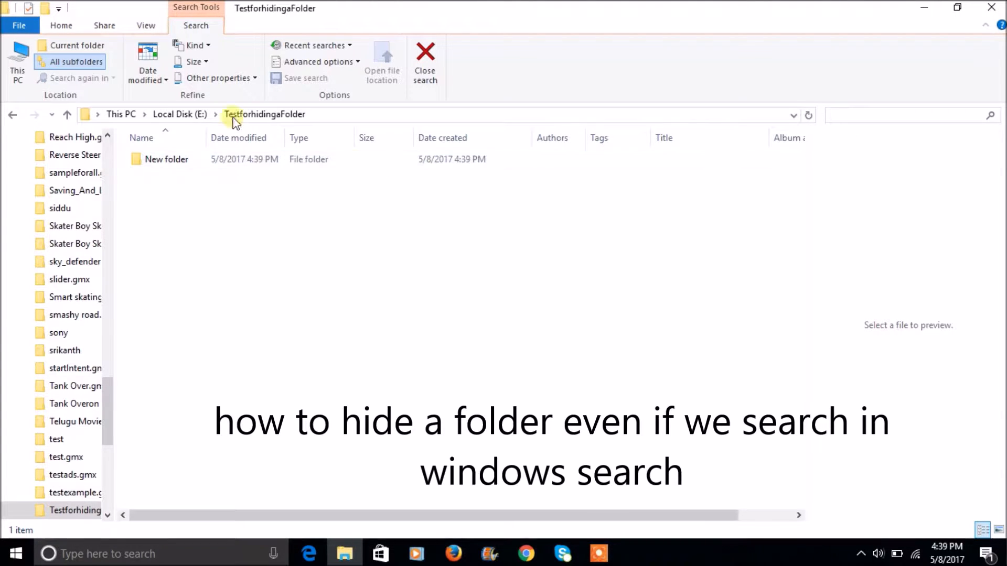
- Create a folder named 'dummy' from the Home tab's New folder command
left_click(61, 25)
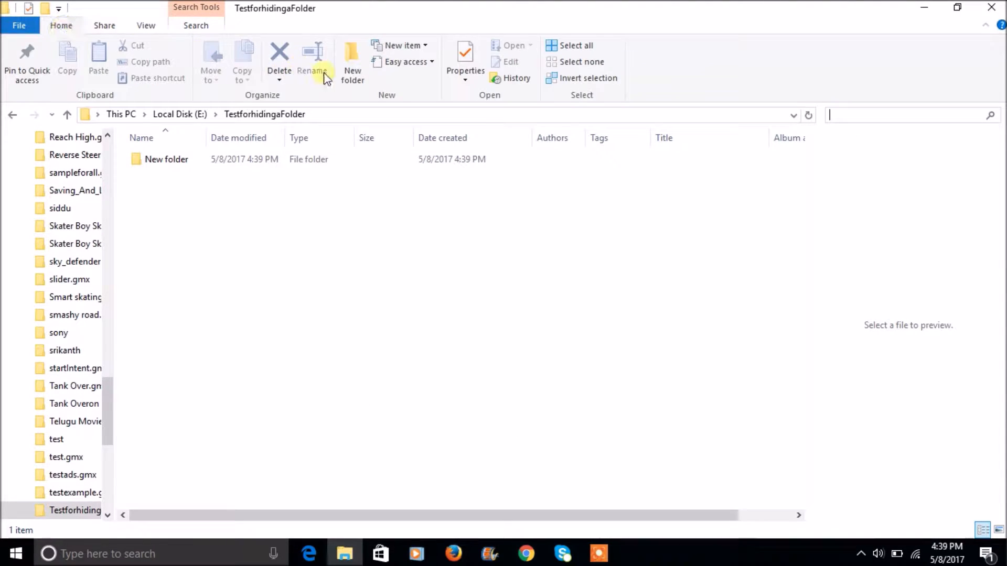
left_click(352, 60)
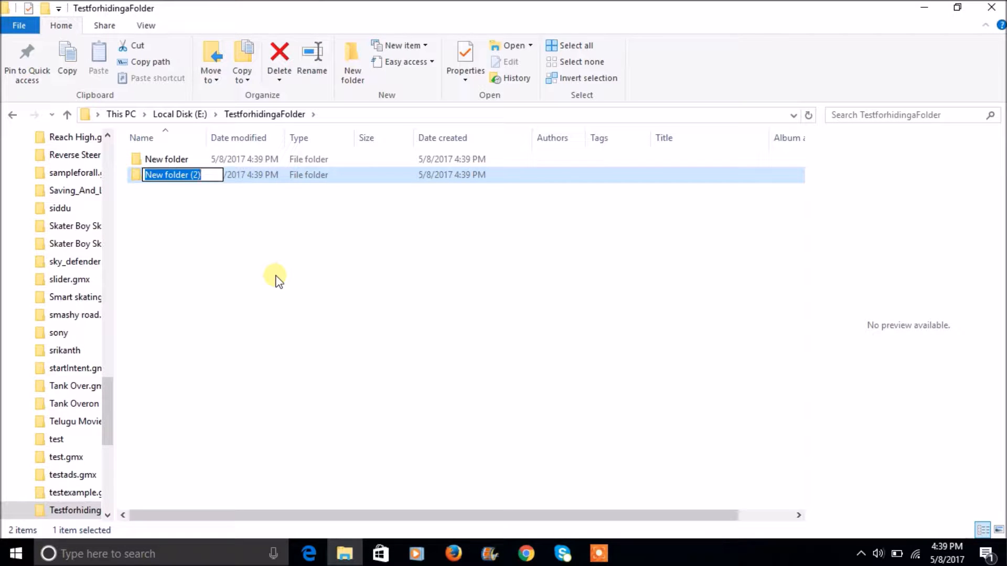
type("dummy")
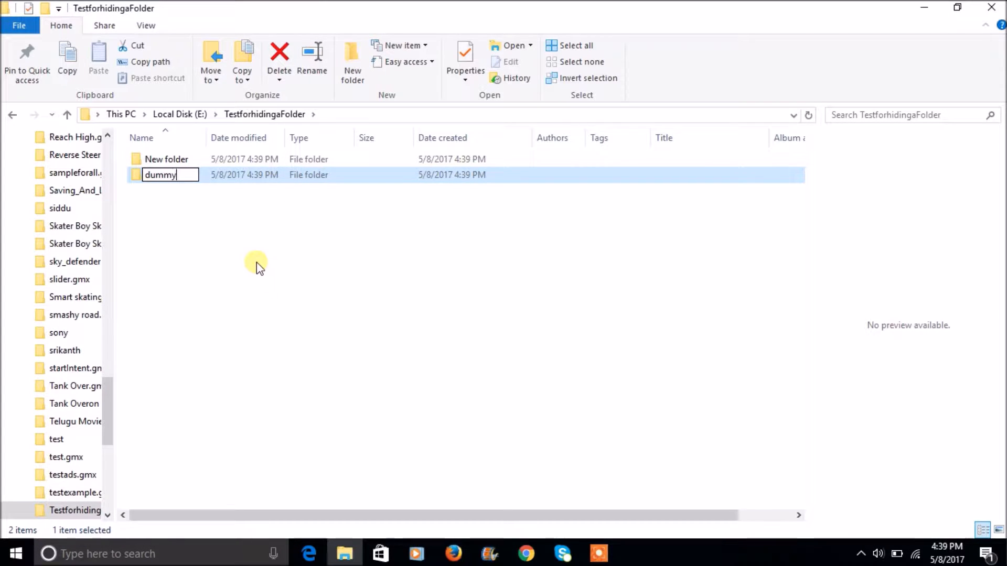
key("Return")
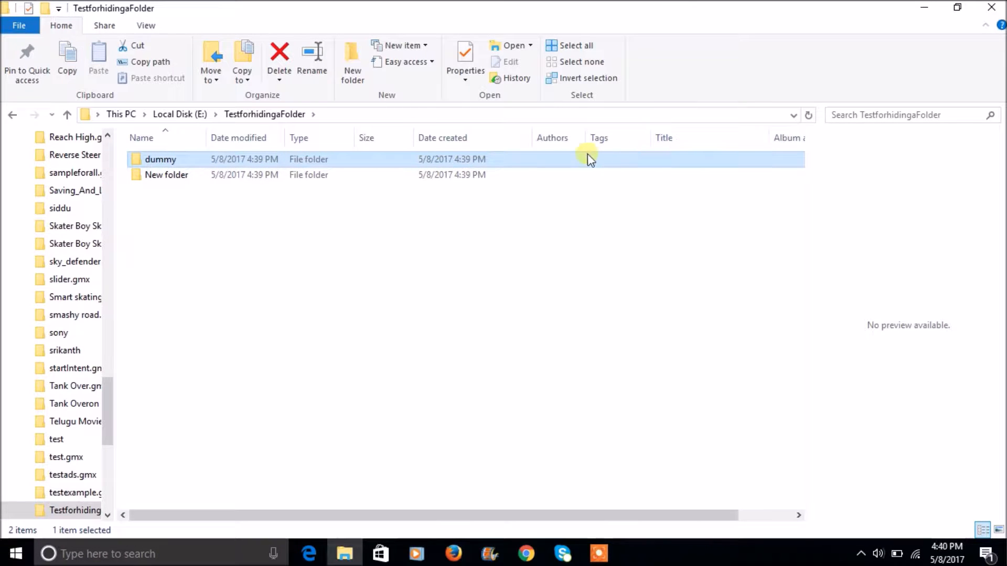
- Search TestforhidingaFolder for 'dummy' to find the dummy folder
left_click(898, 114)
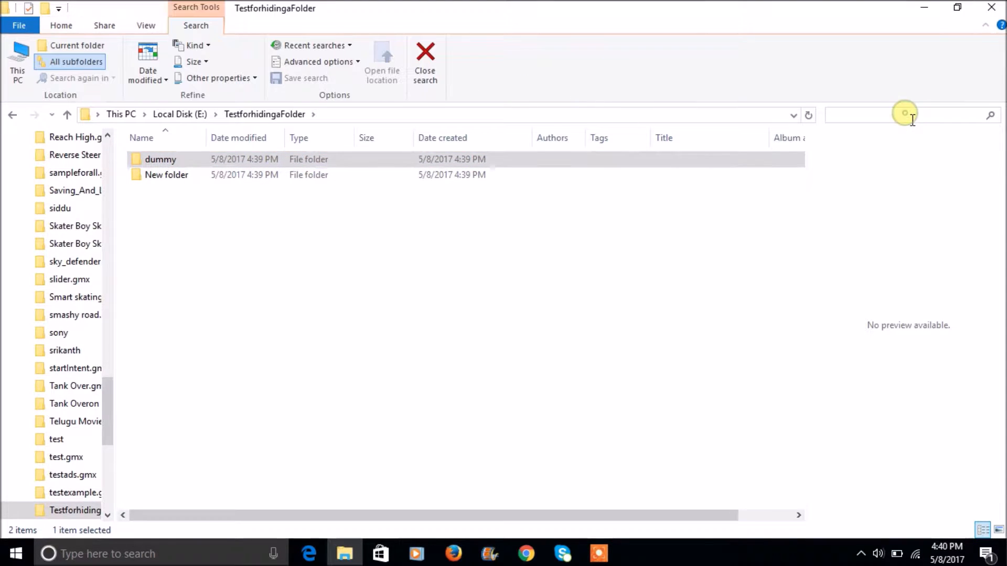
type("dummy")
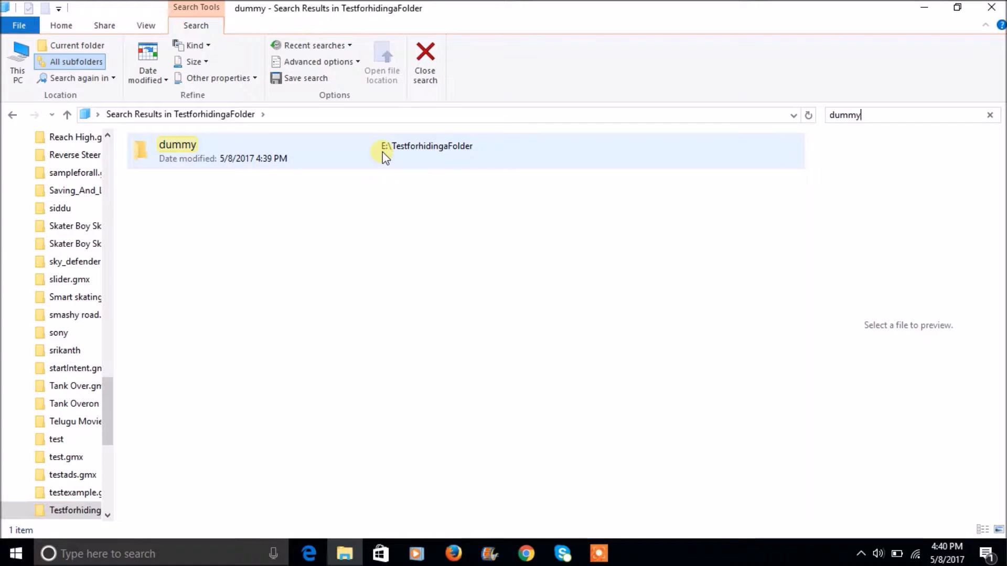
mouse_move(421, 160)
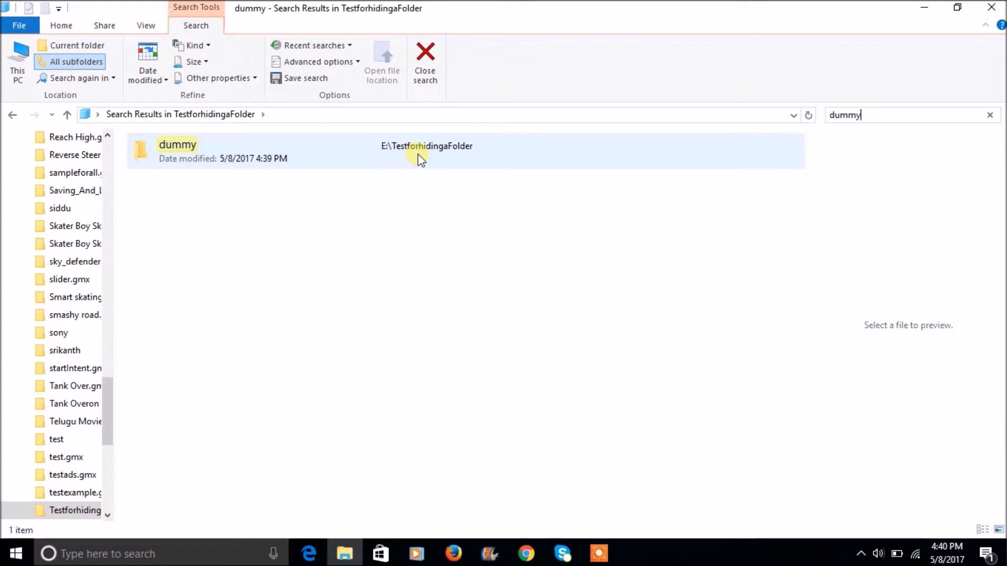
mouse_move(177, 160)
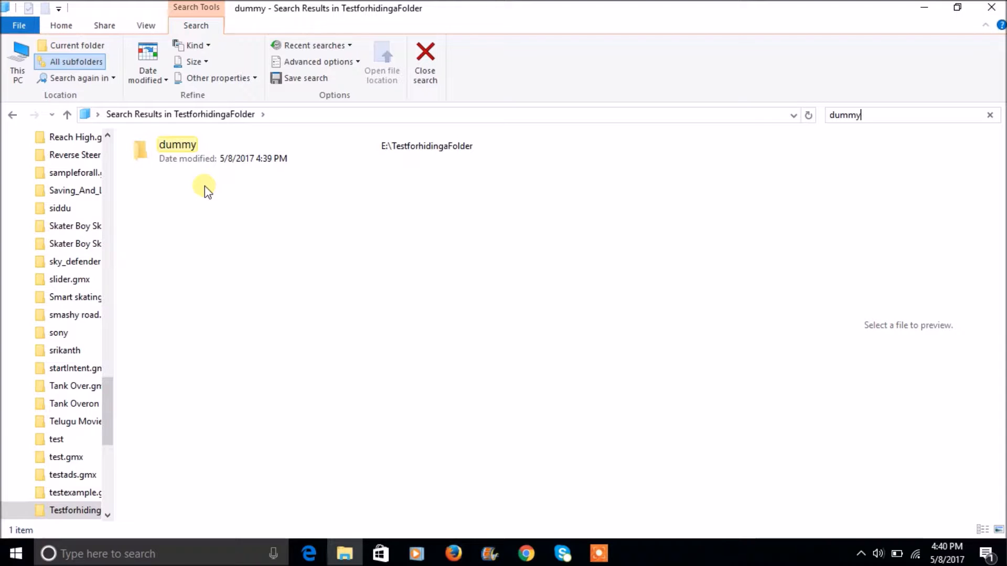
mouse_move(617, 180)
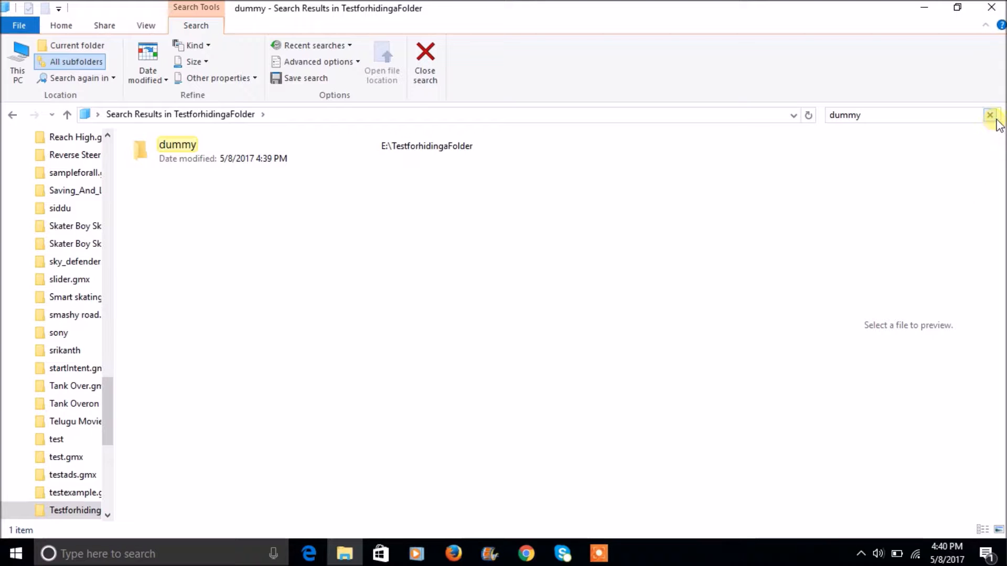
- Clear the 'dummy' search and select the dummy folder in the listing
left_click(990, 115)
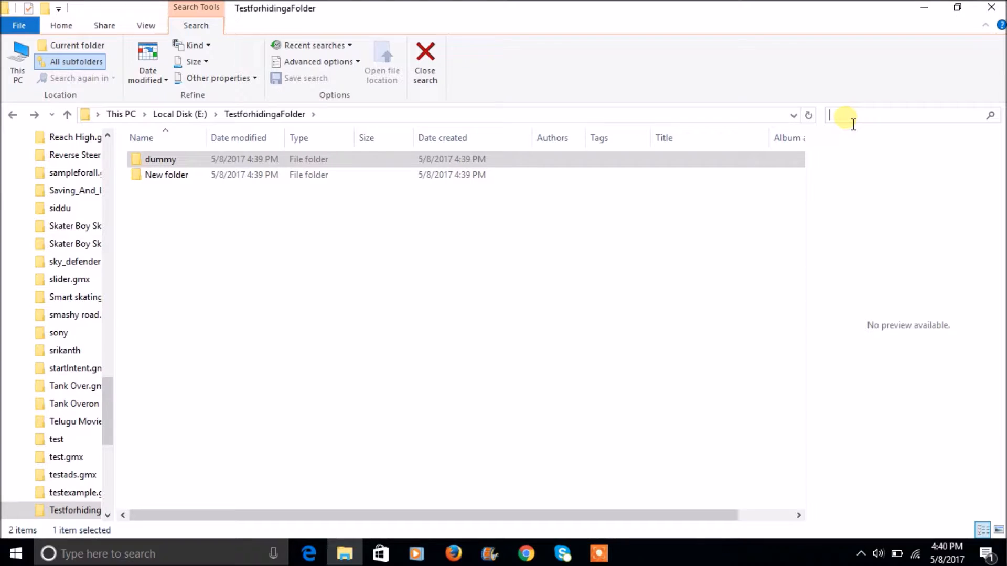
mouse_move(270, 246)
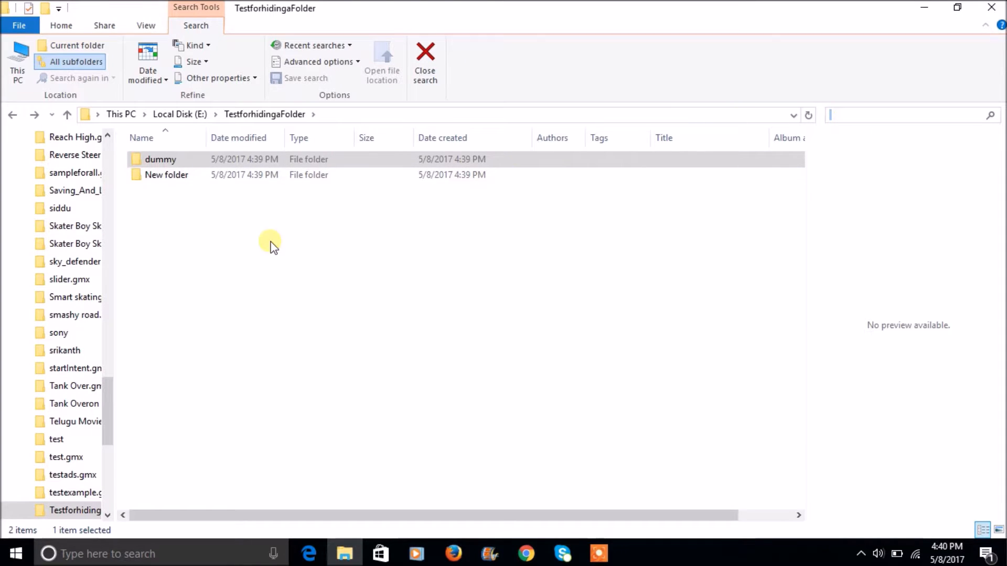
left_click(161, 159)
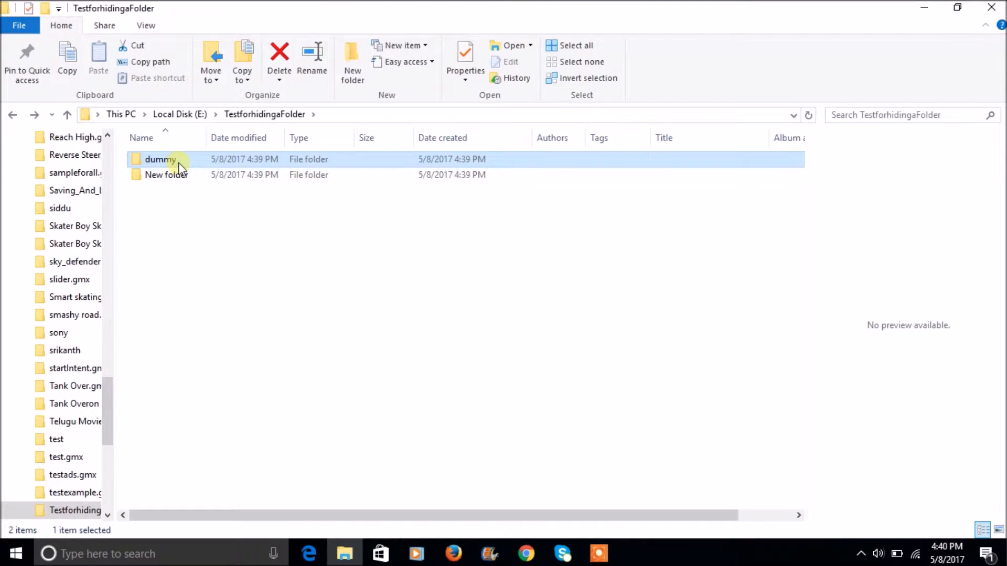
mouse_move(53, 39)
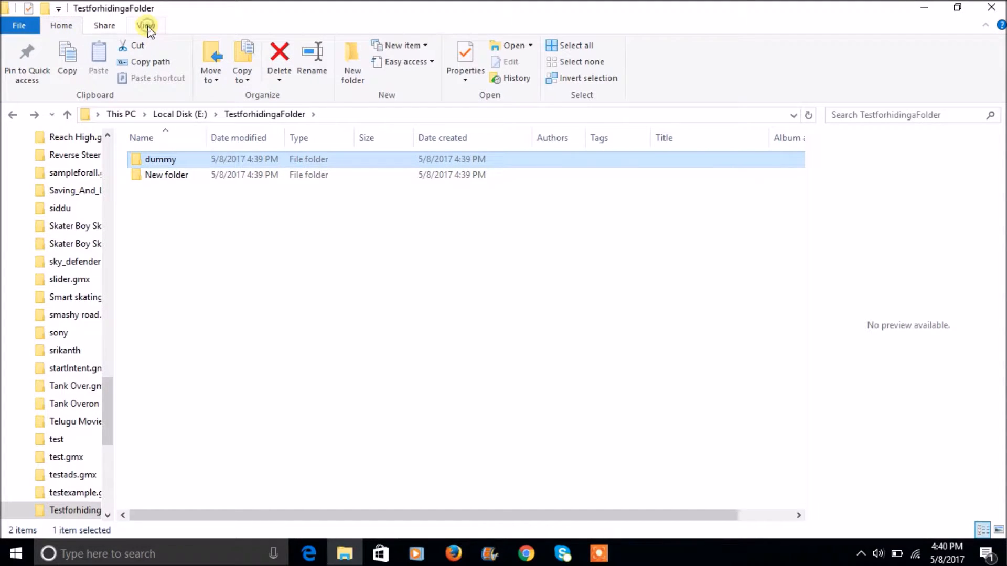
- Hide the dummy folder with View > Hide selected items
left_click(146, 25)
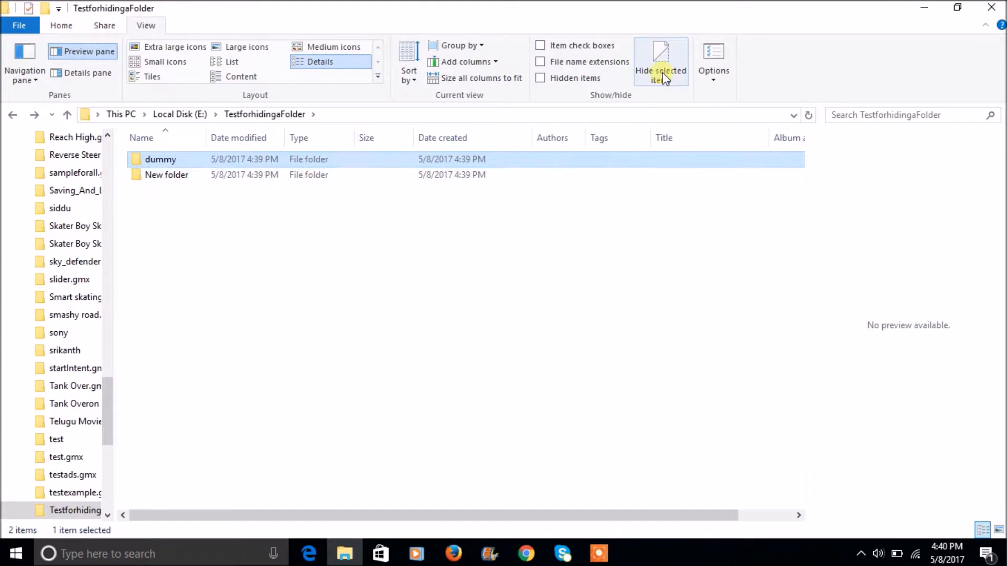
mouse_move(660, 60)
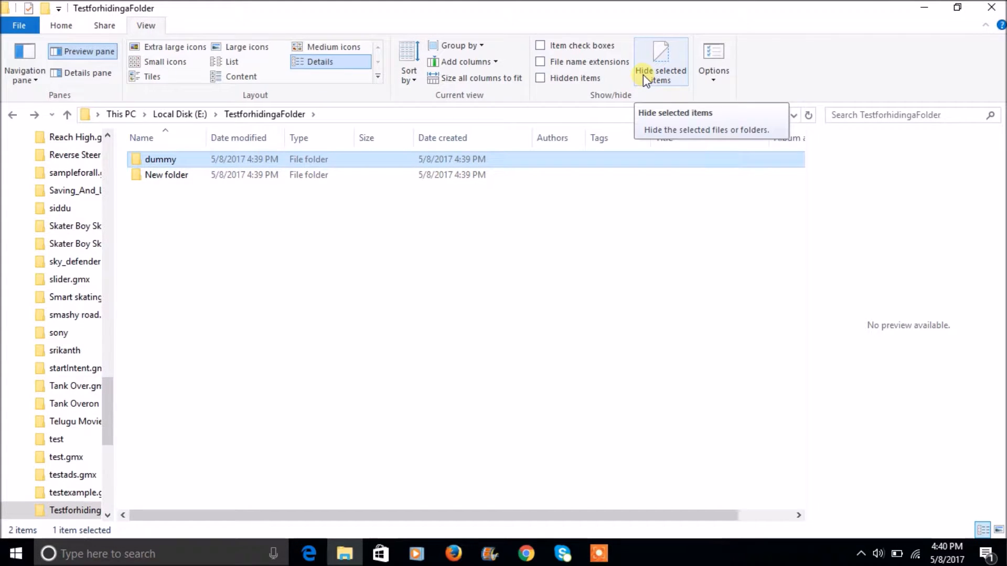
mouse_move(680, 77)
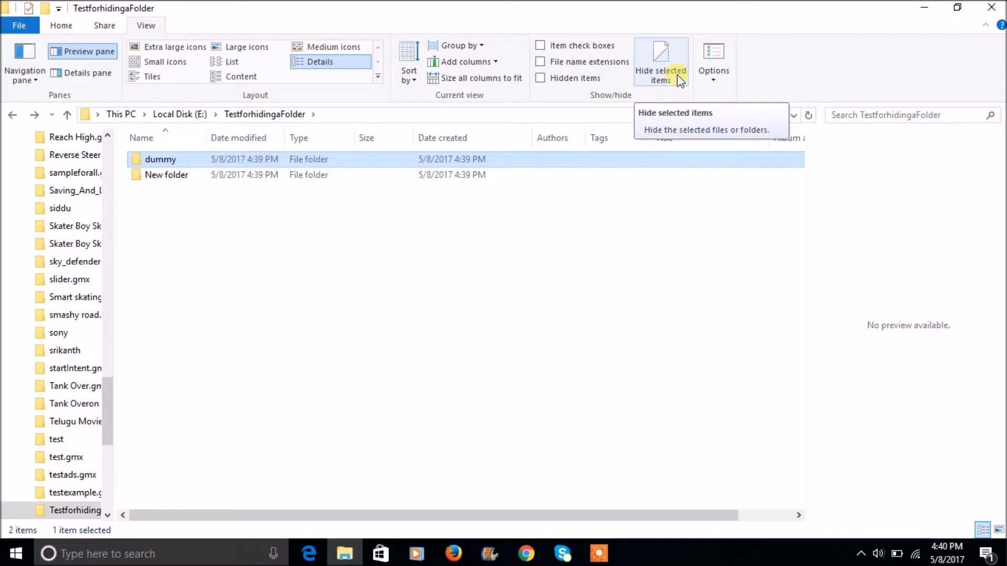
mouse_move(679, 104)
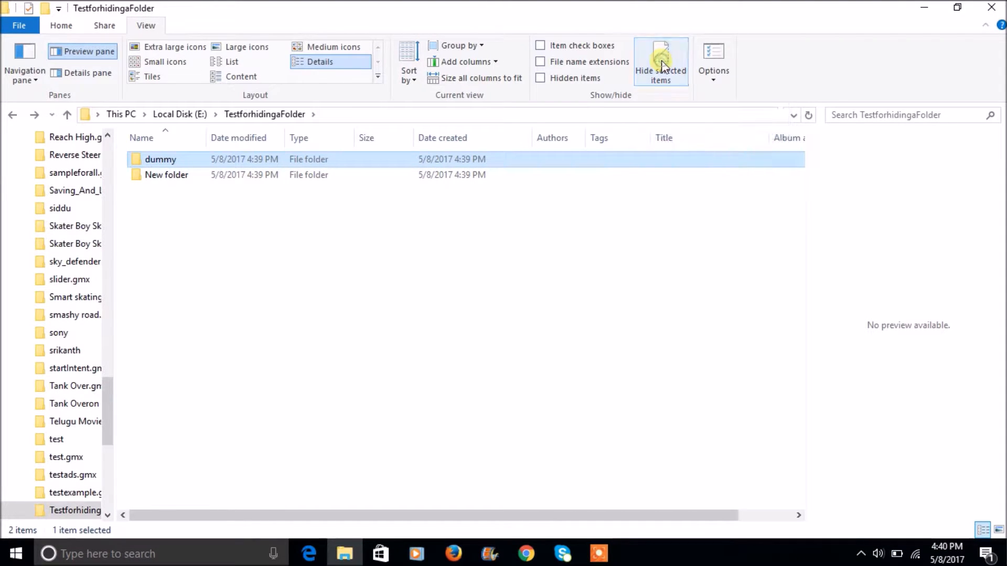
left_click(660, 63)
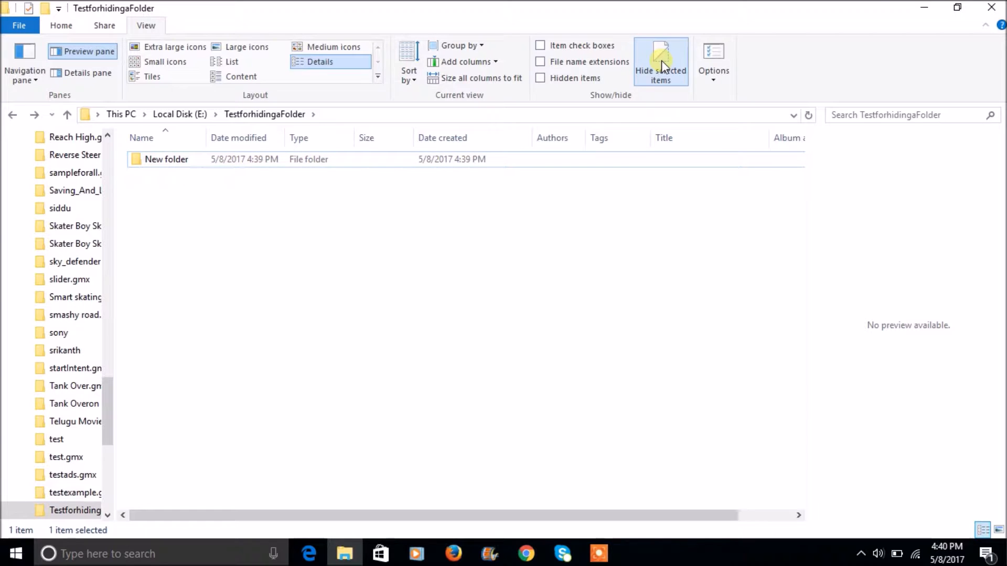
mouse_move(632, 211)
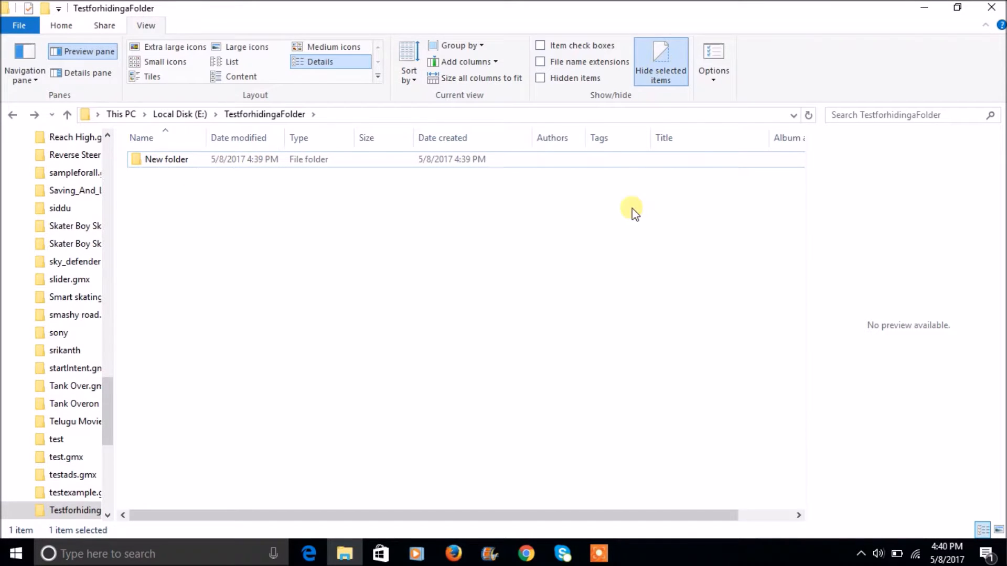
mouse_move(499, 515)
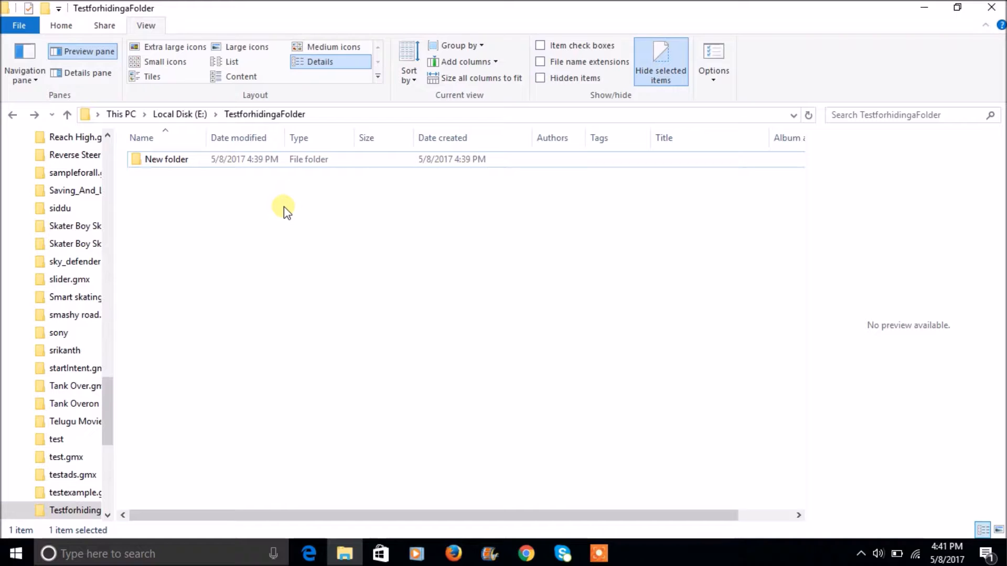
mouse_move(276, 211)
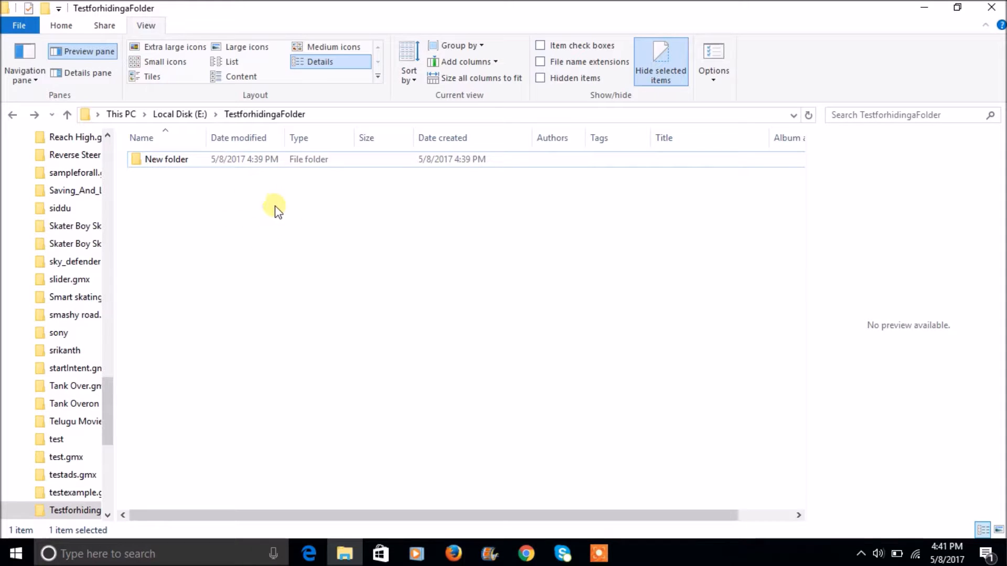
mouse_move(314, 247)
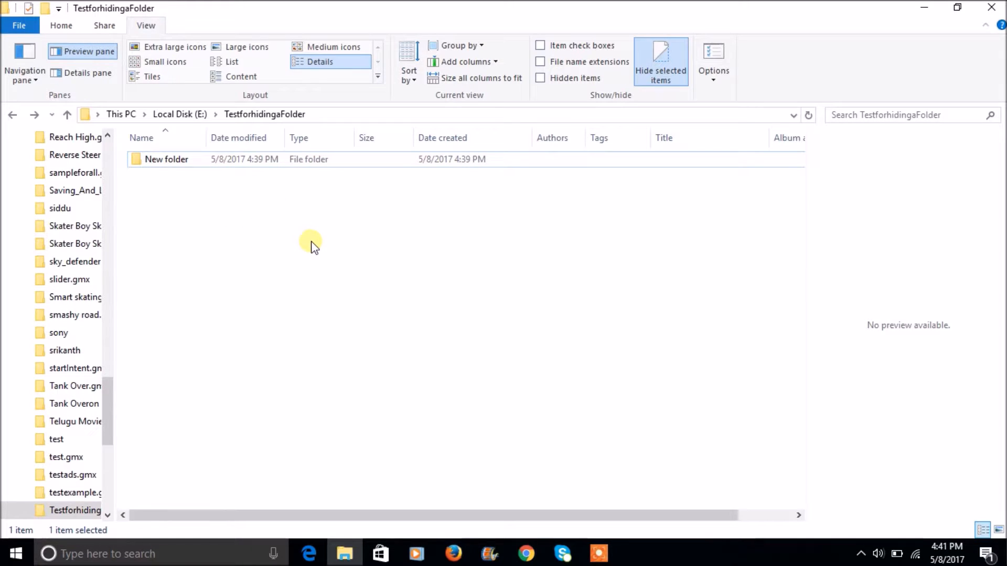
mouse_move(415, 223)
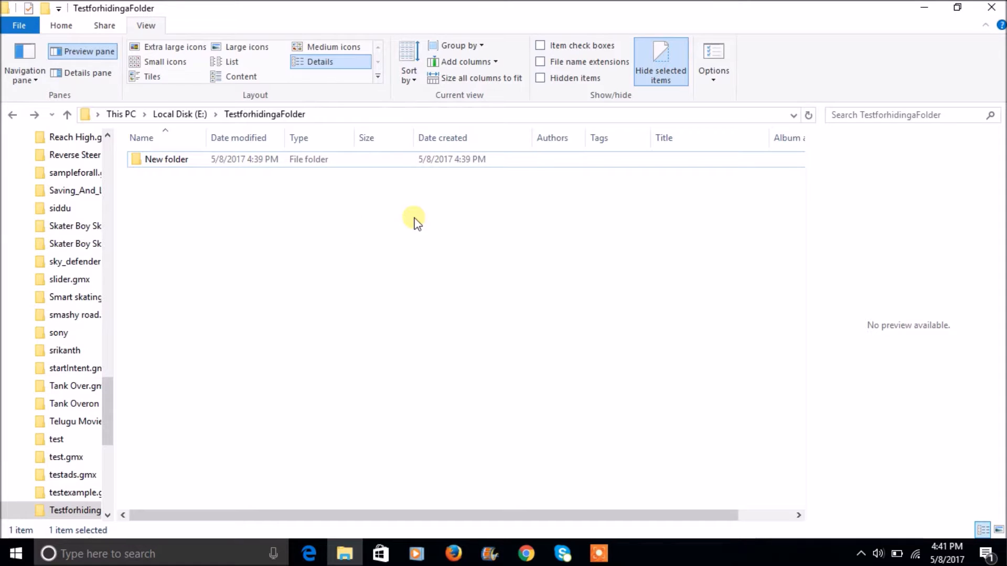
mouse_move(660, 61)
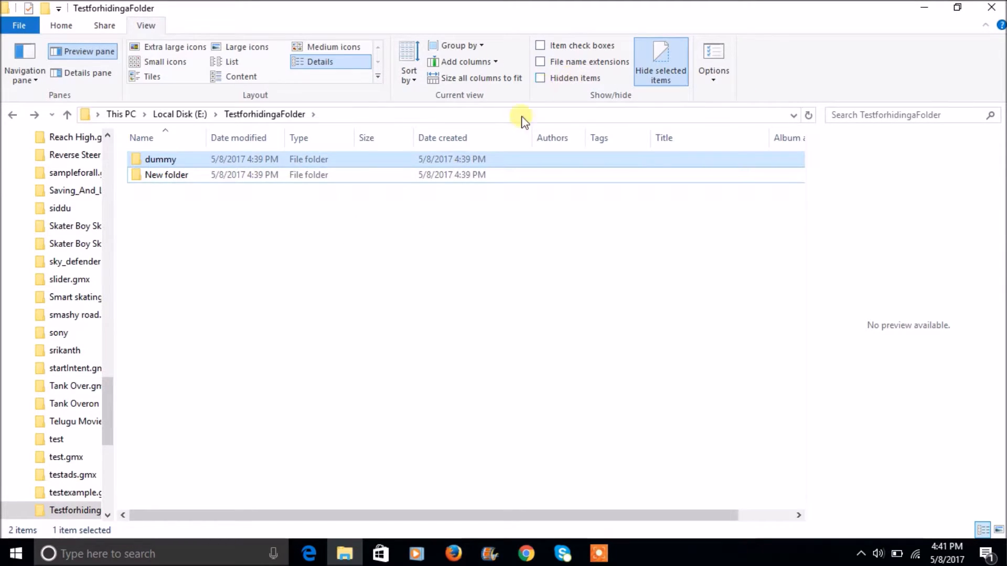
mouse_move(660, 61)
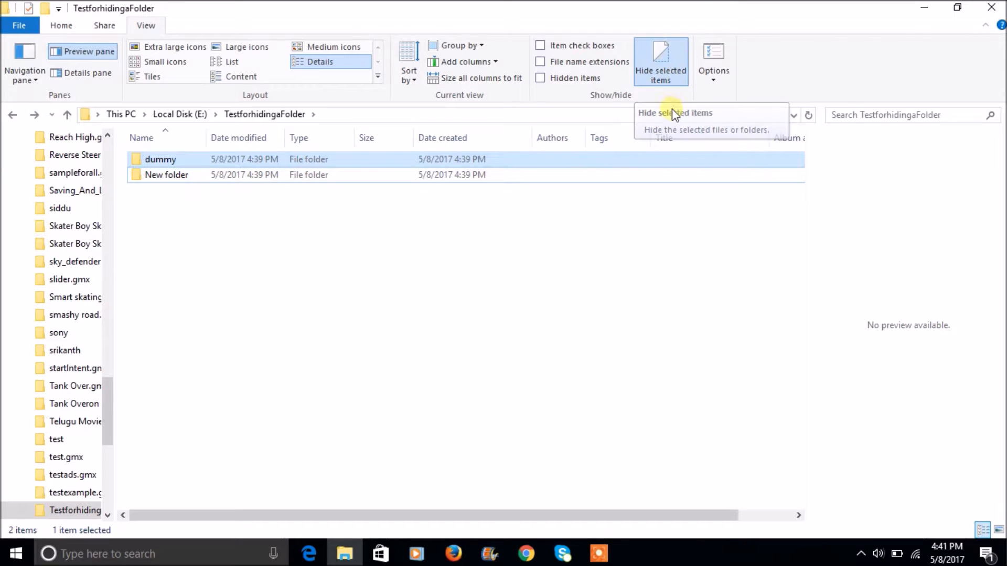
mouse_move(442, 367)
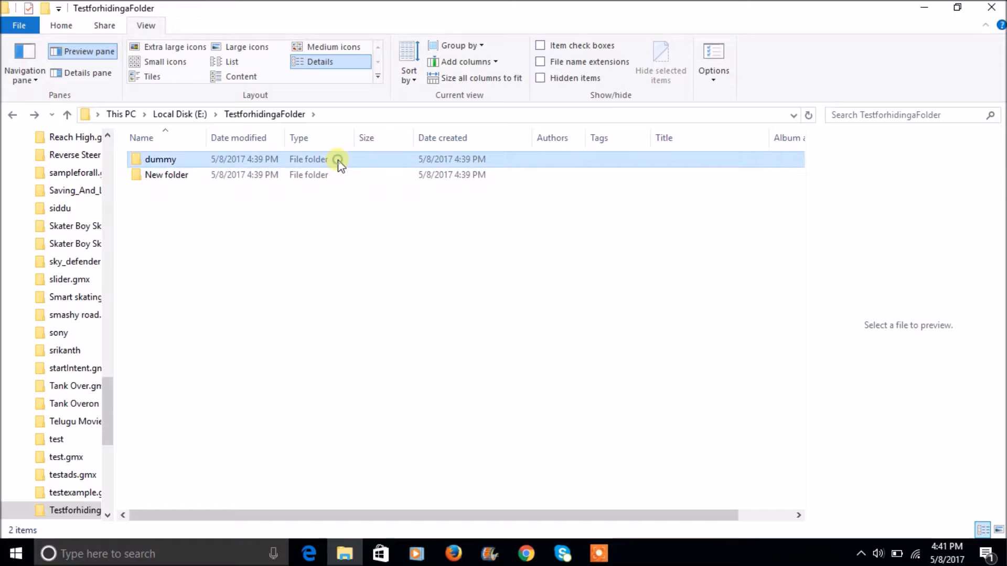
- Reselect the reappeared dummy folder and hide it again with Hide selected items
left_click(159, 159)
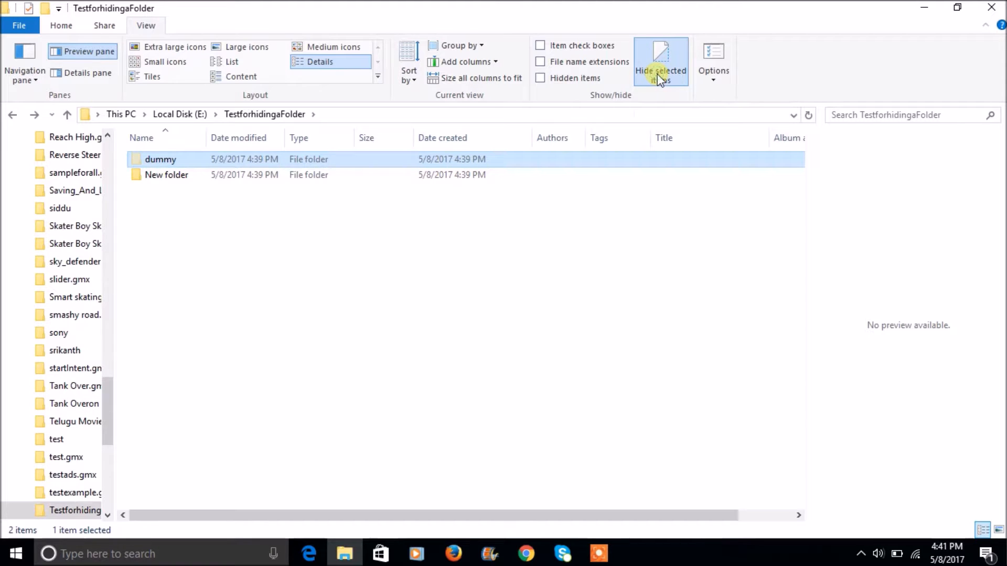
left_click(660, 61)
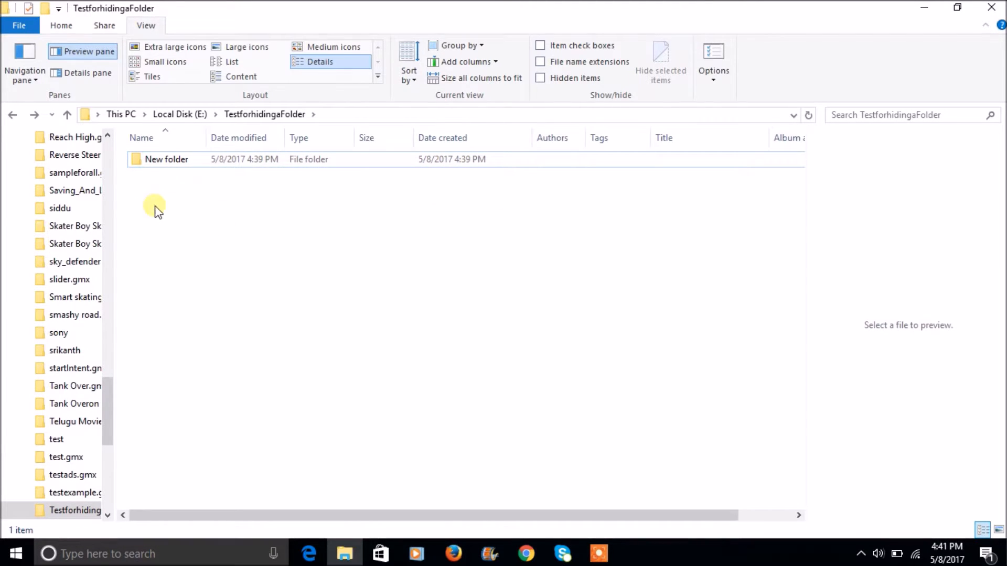
mouse_move(190, 214)
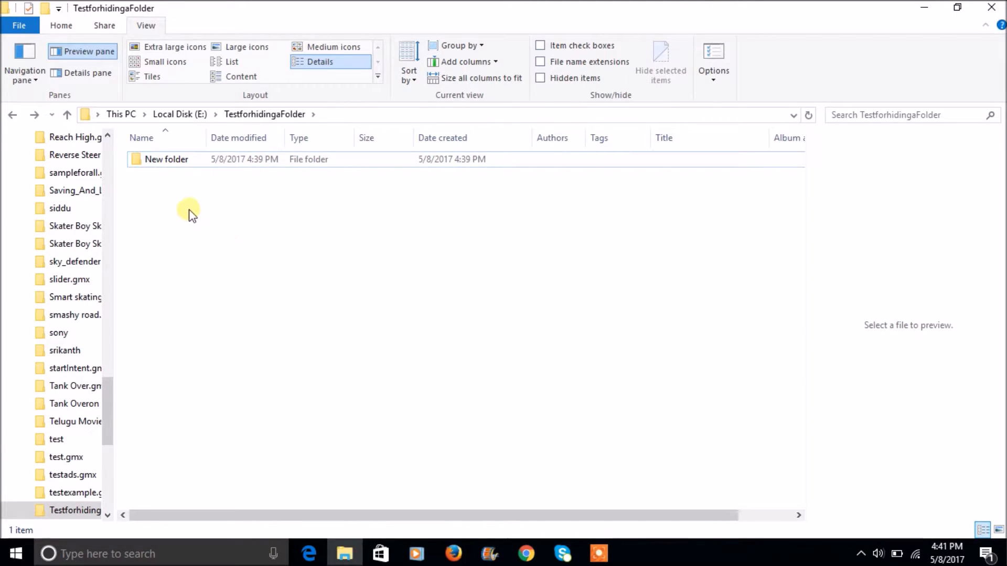
mouse_move(426, 339)
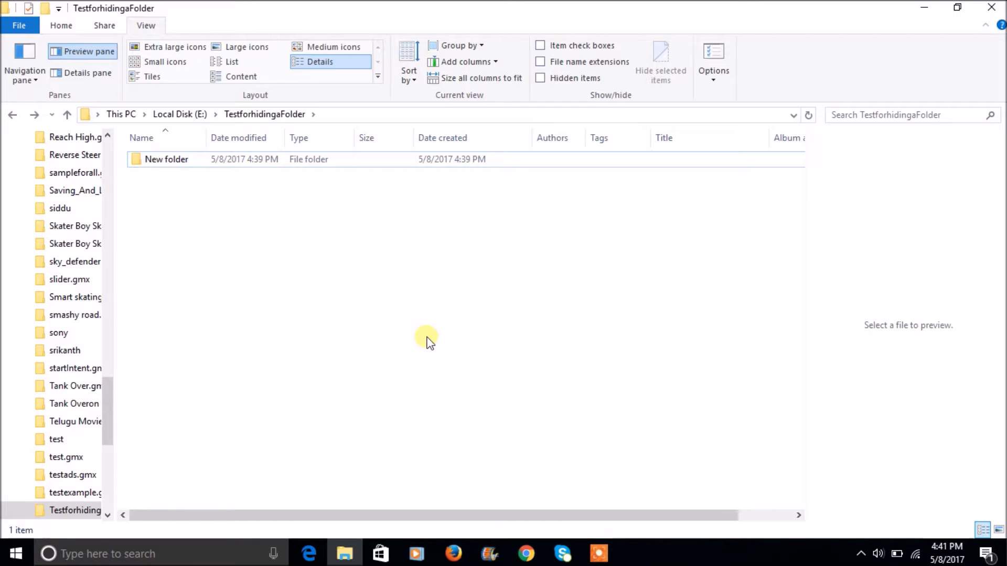
- Search for 'dummy', confirm no results appear, then clear the search box
left_click(892, 114)
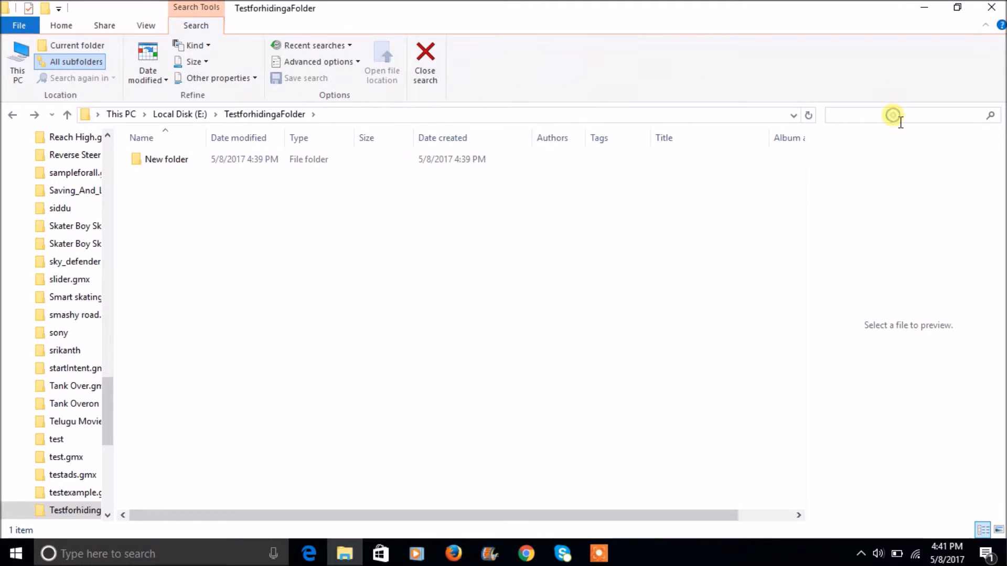
type("du")
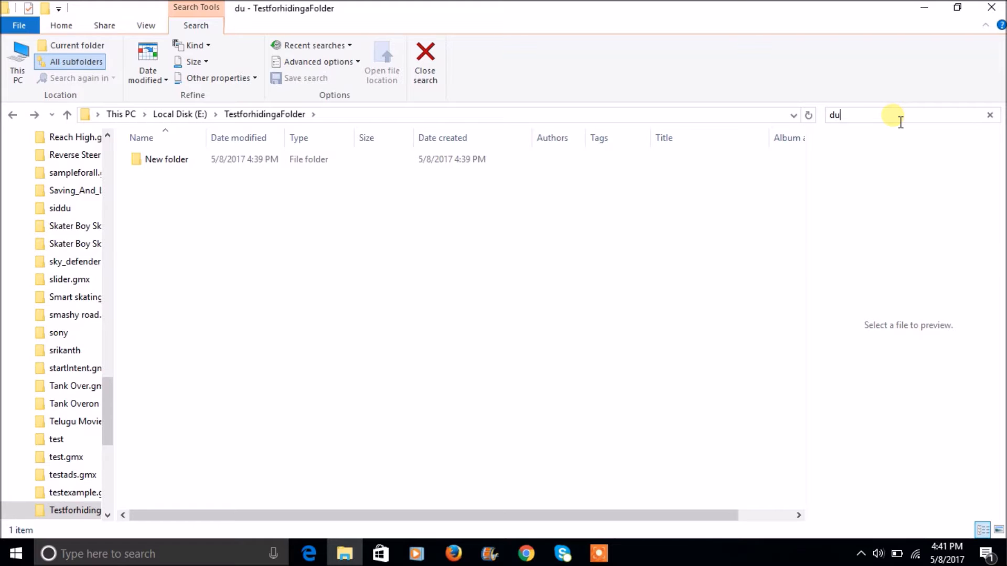
type("mmy")
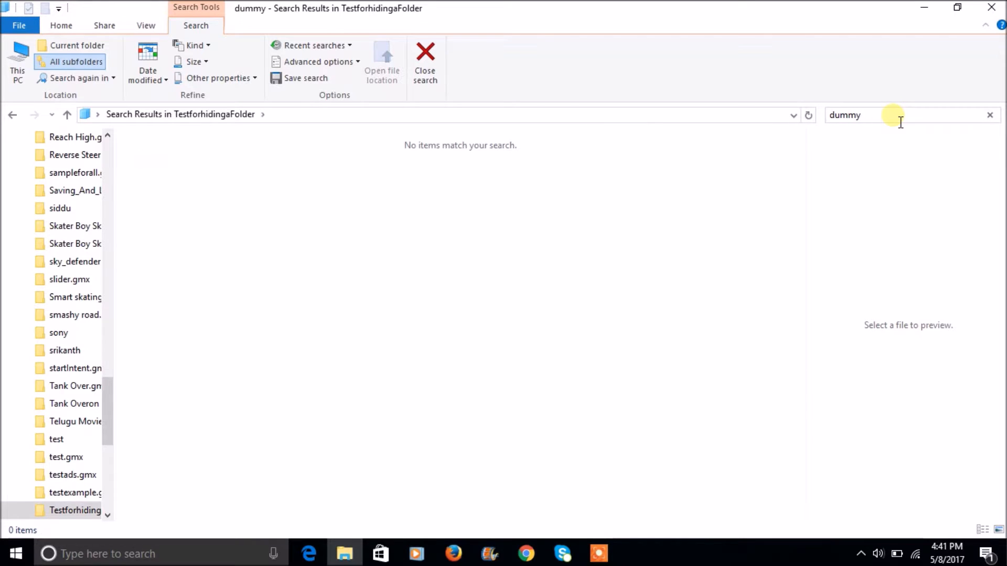
mouse_move(395, 166)
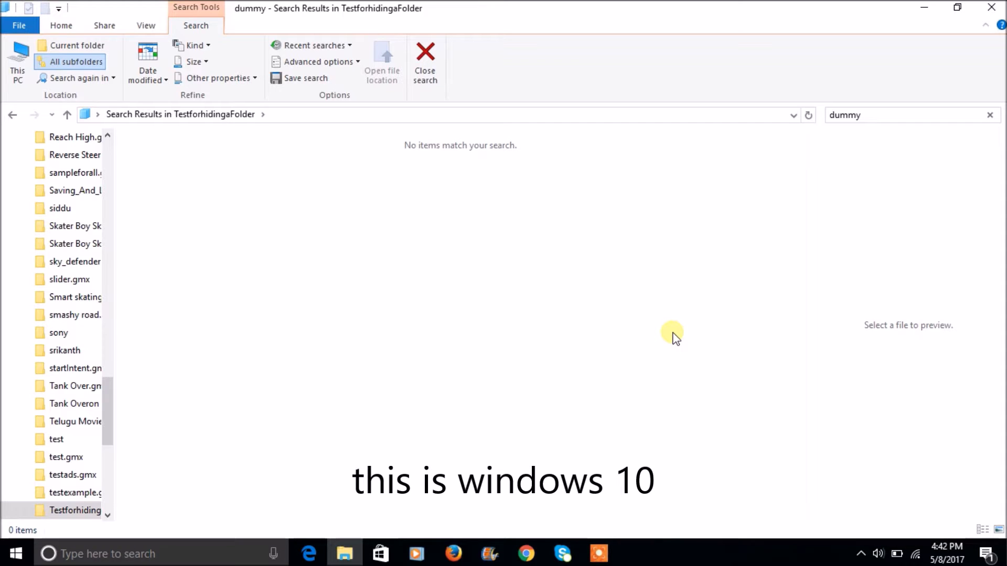
mouse_move(836, 148)
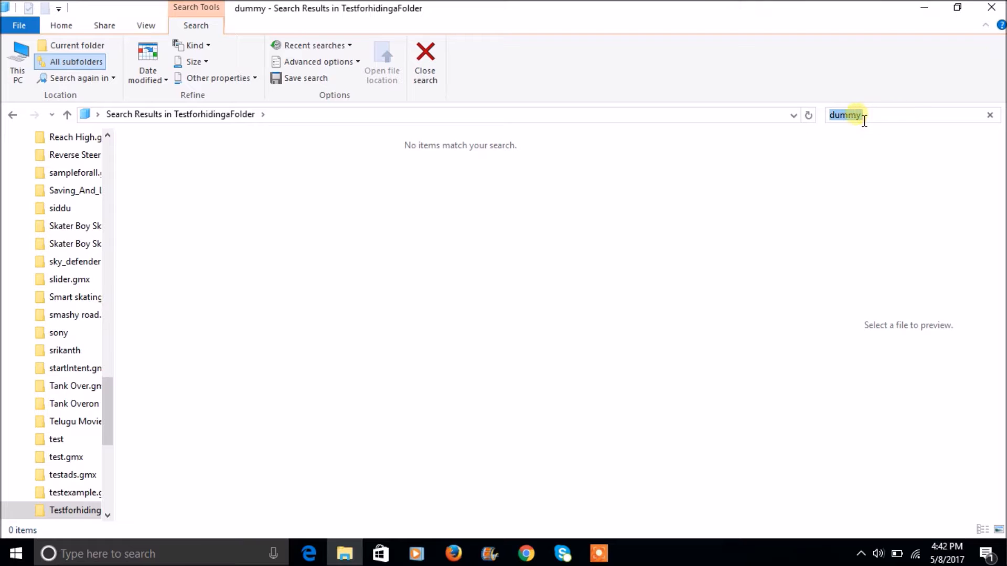
left_click(989, 115)
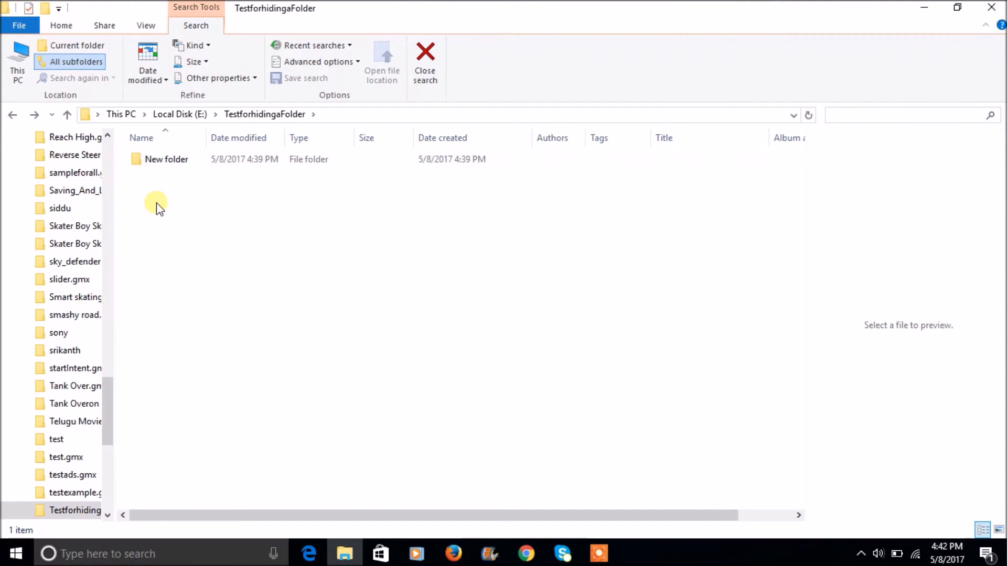
mouse_move(292, 284)
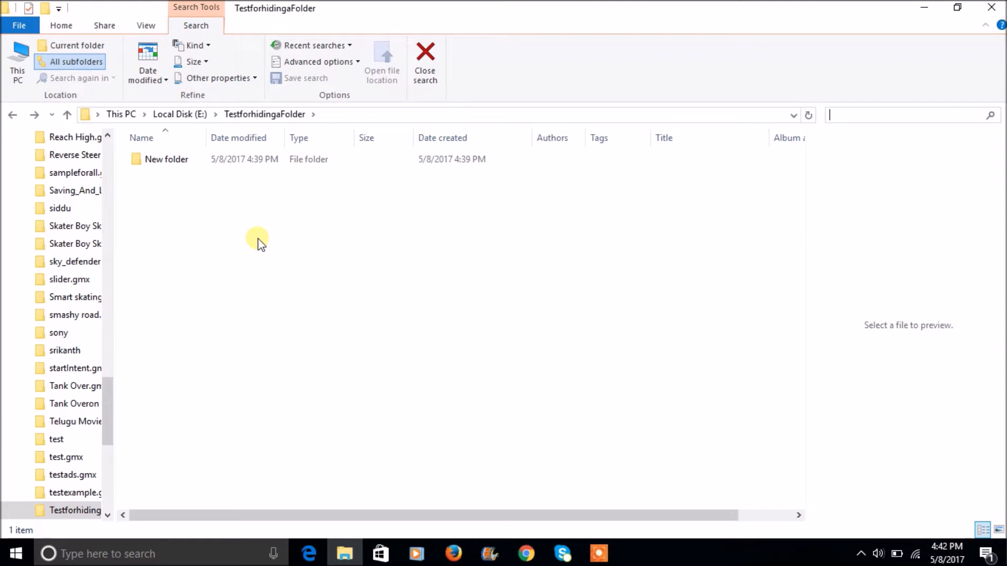
mouse_move(241, 256)
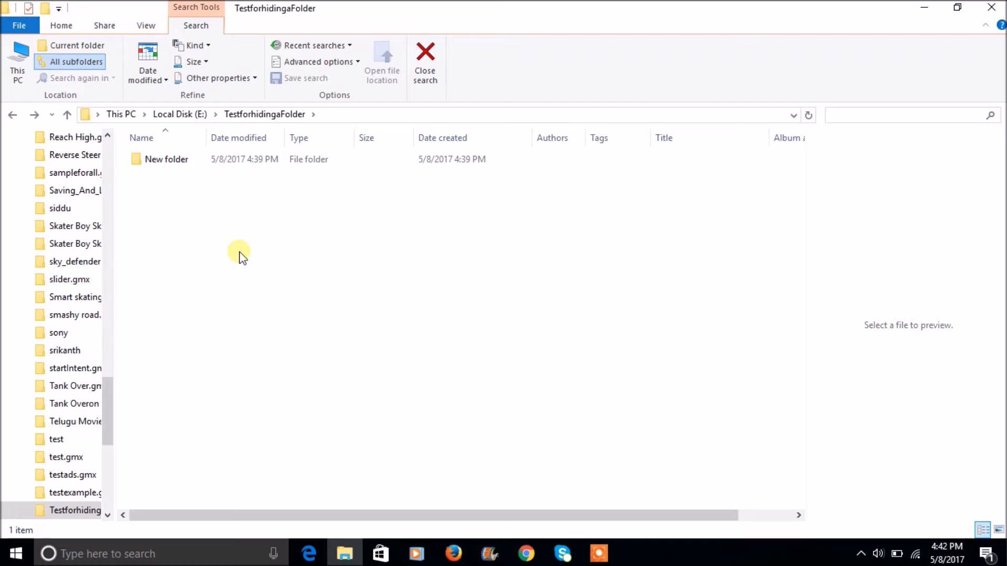
mouse_move(870, 138)
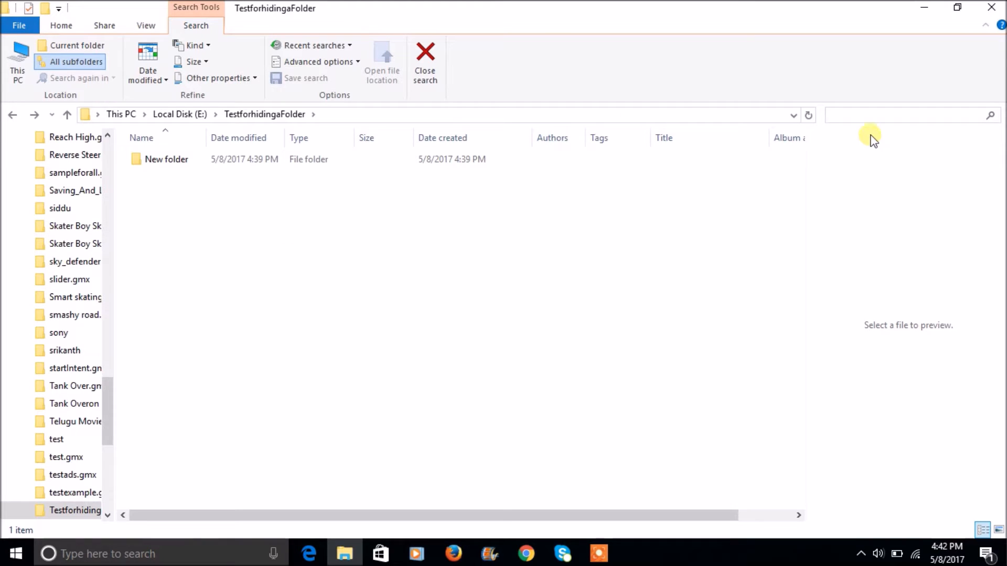
mouse_move(146, 25)
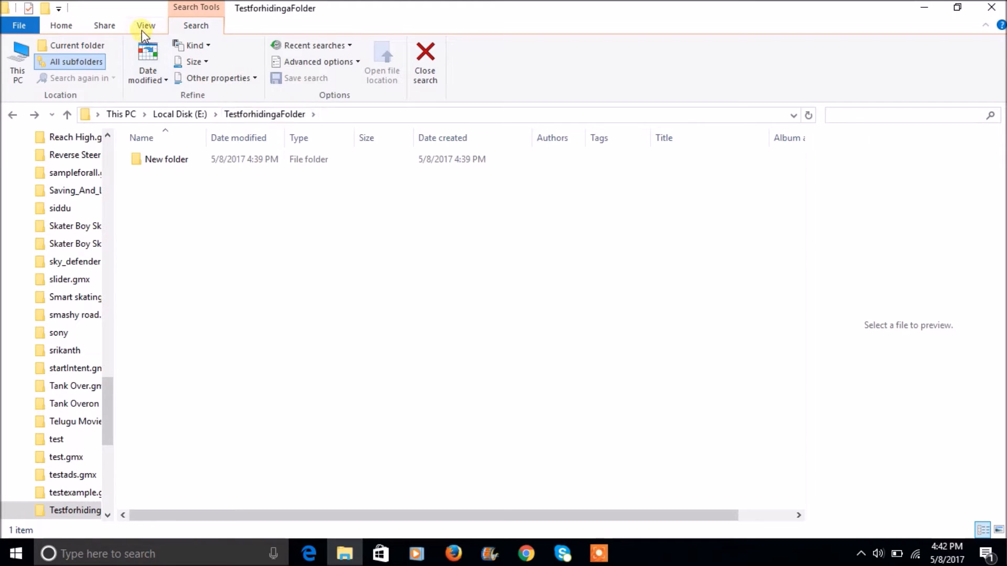
- Turn on View > Hidden items so the dummy folder shows in the listing
left_click(145, 25)
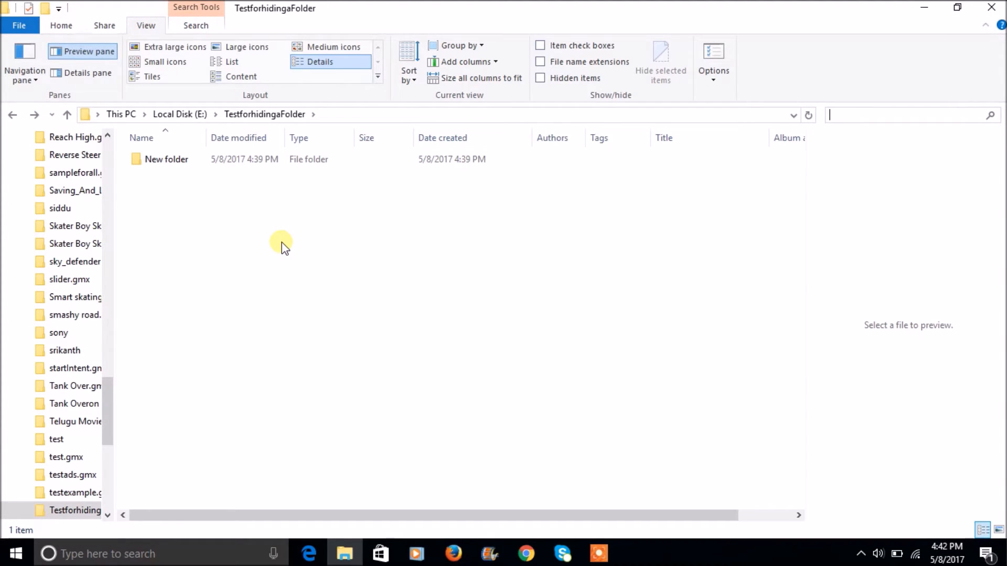
mouse_move(500, 267)
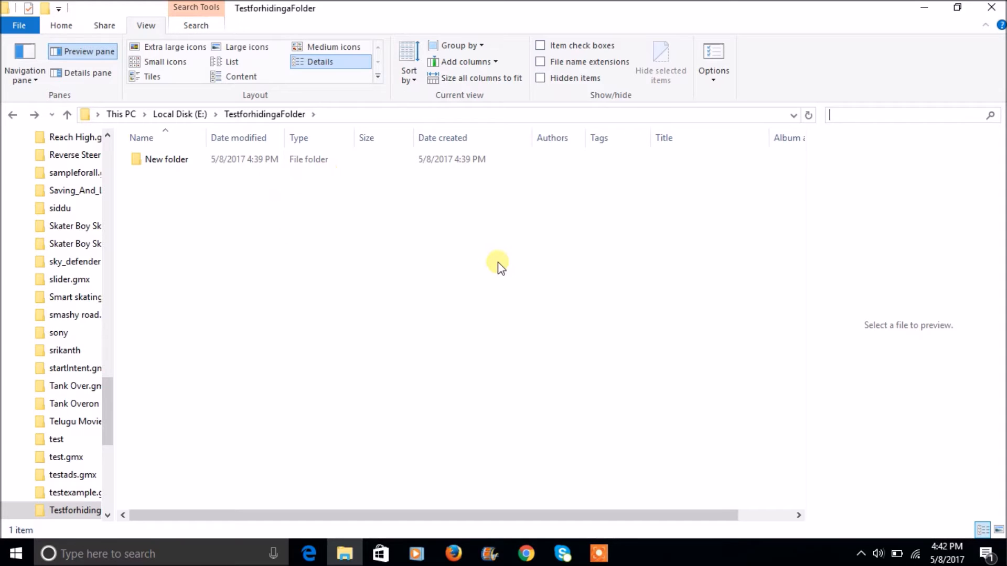
mouse_move(558, 108)
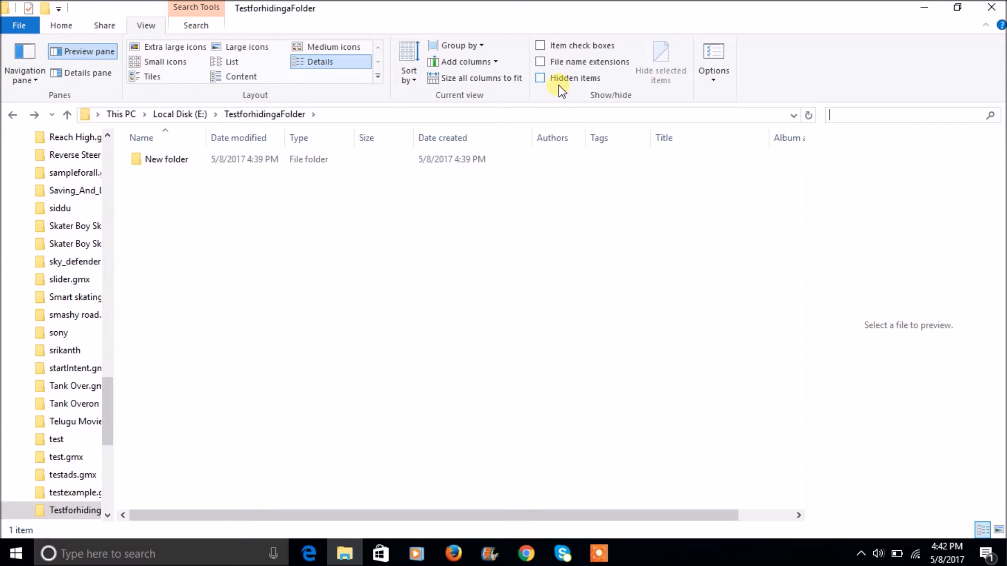
mouse_move(584, 80)
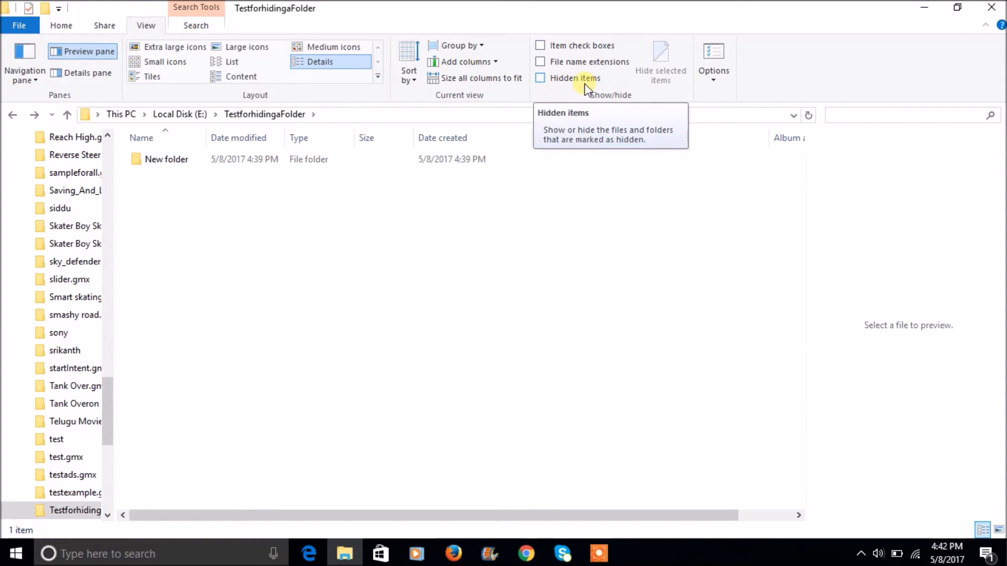
left_click(540, 78)
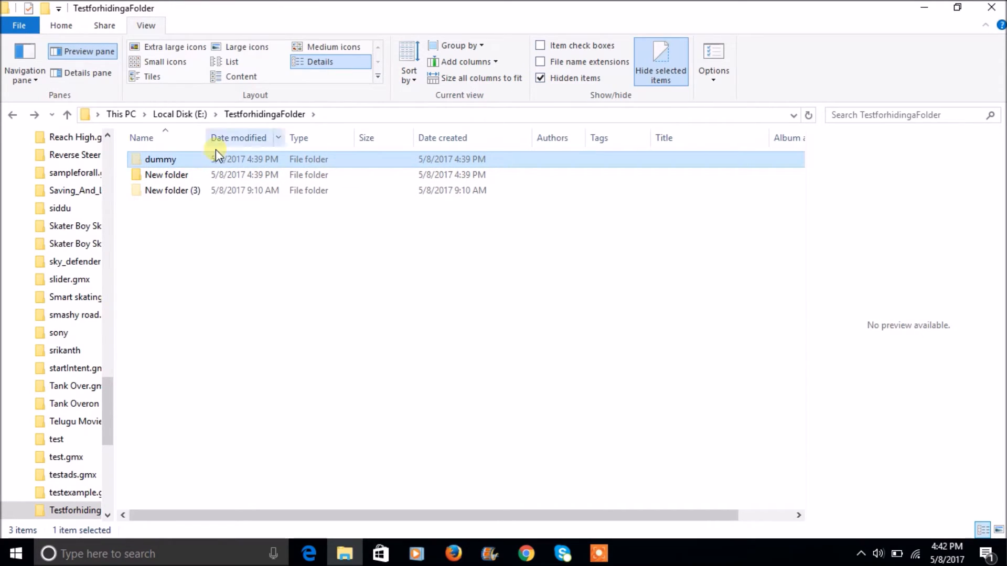
mouse_move(660, 63)
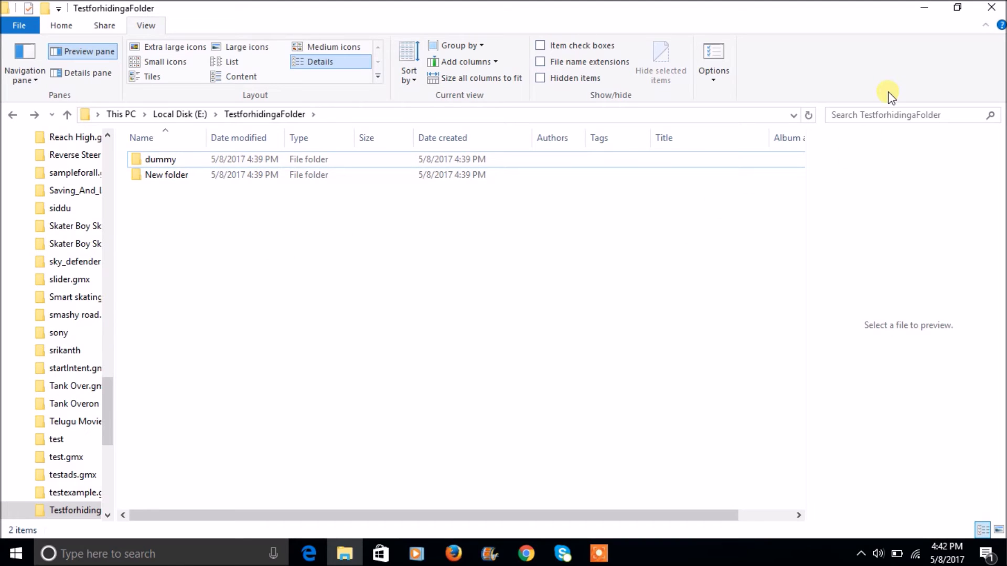
- Type 'du' into the search box to find the dummy folder again
type("dummy")
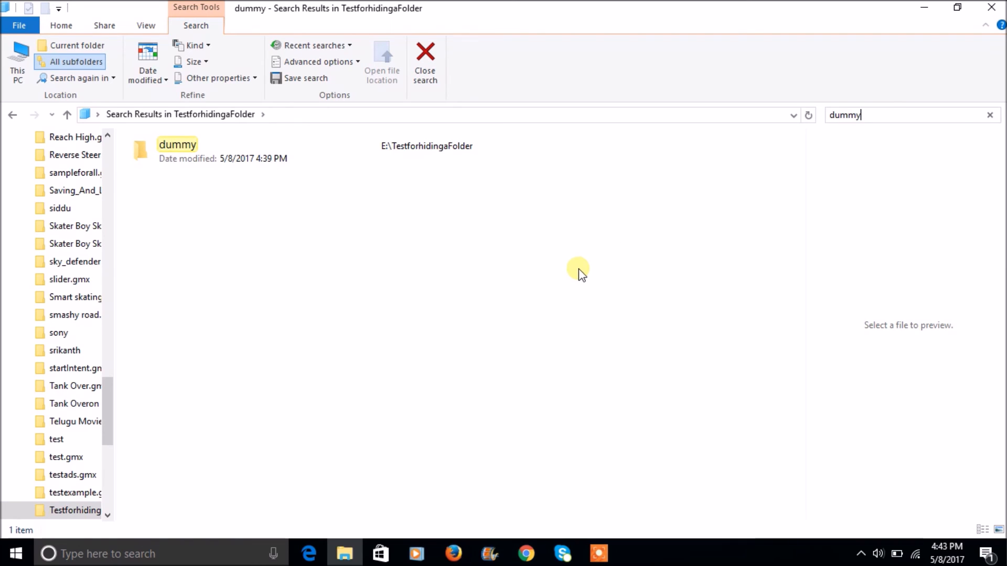
mouse_move(905, 126)
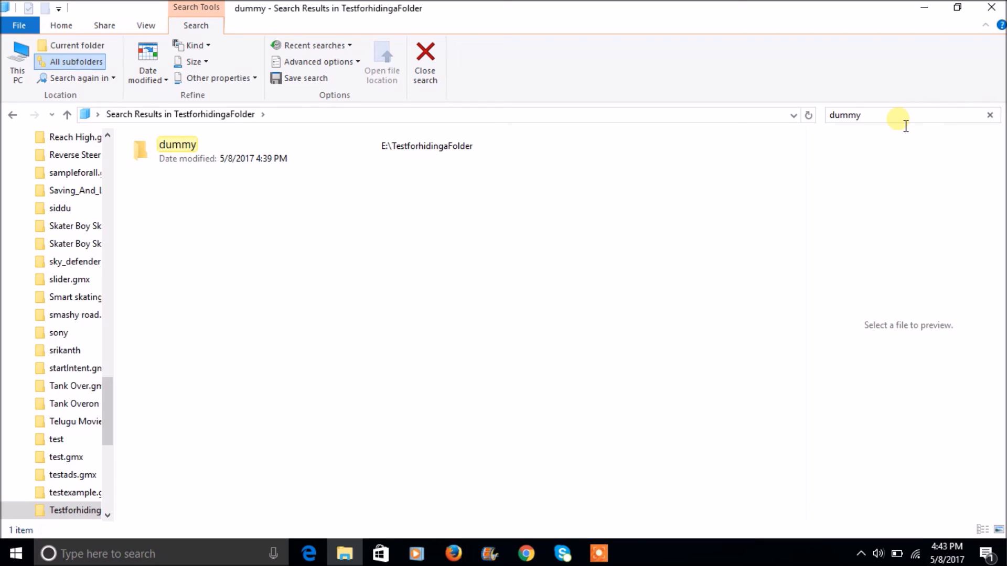